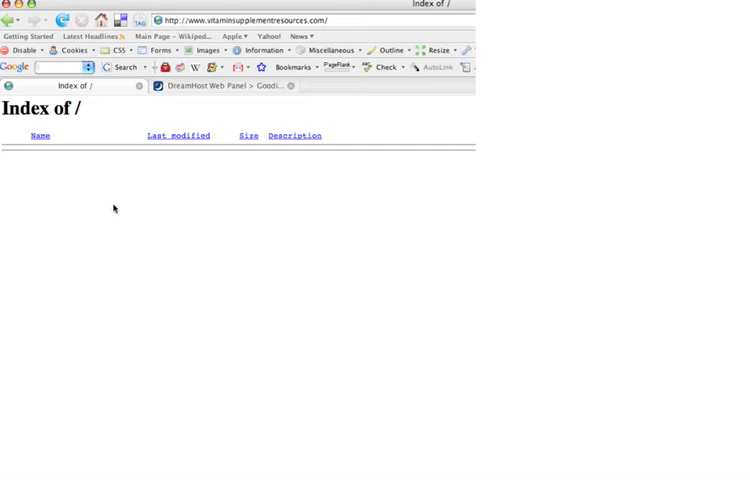
# Switch to the DreamHost Web Panel and reach One-Click Installs' new website software options
pyautogui.click(55, 67)
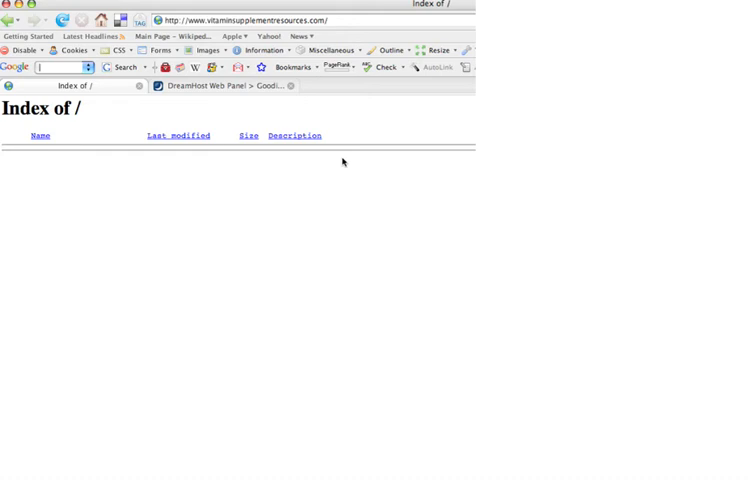
pyautogui.click(210, 86)
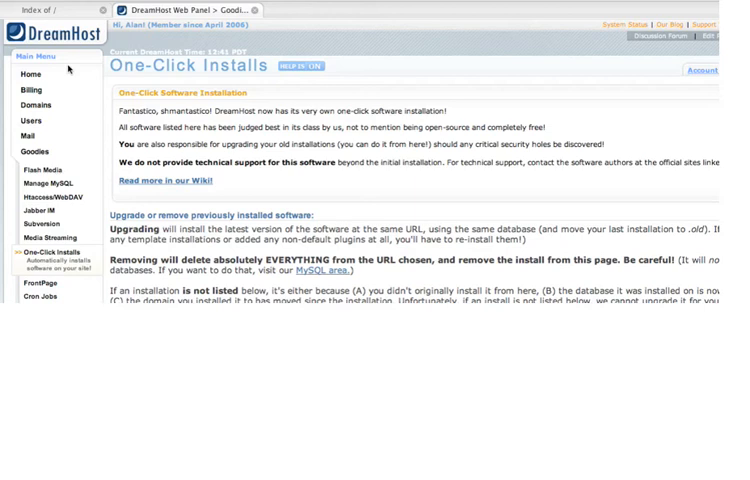
pyautogui.moveTo(34, 250)
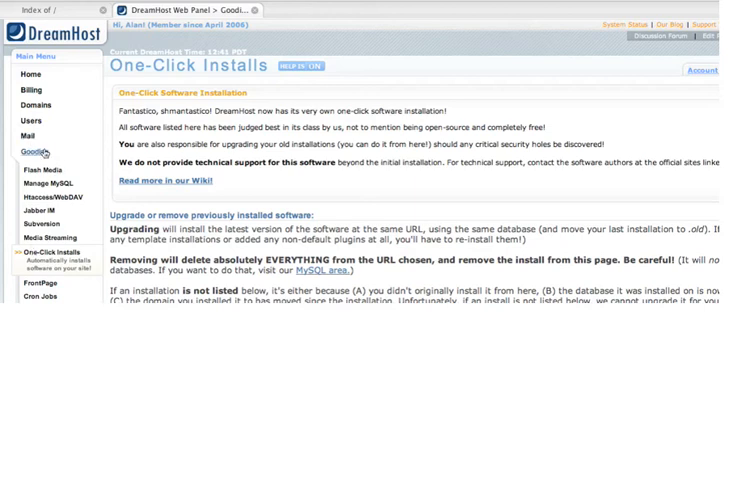
pyautogui.moveTo(44, 210)
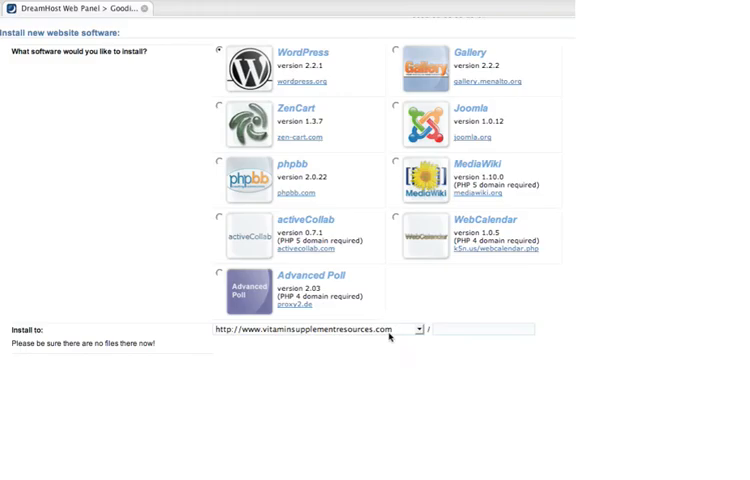
pyautogui.moveTo(162, 140)
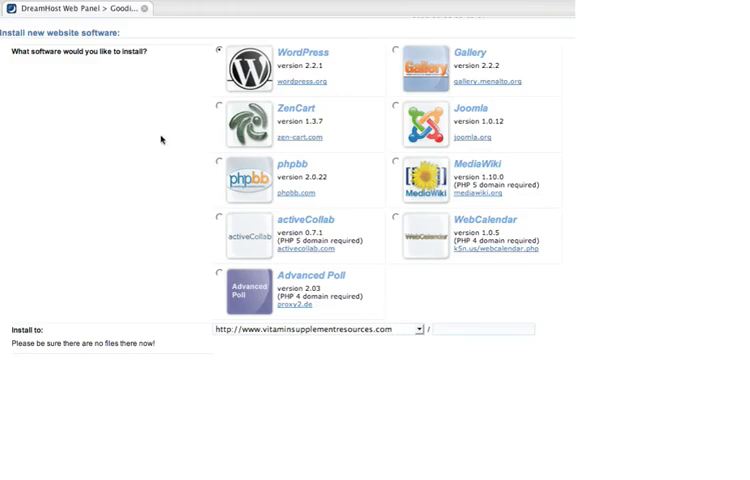
pyautogui.moveTo(100, 126)
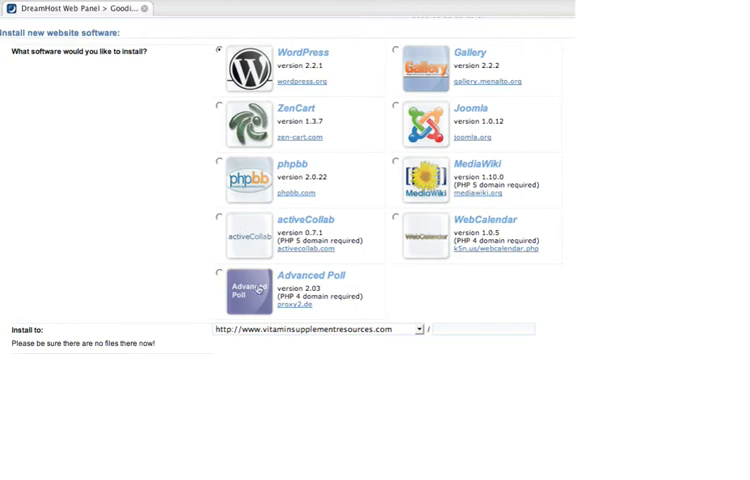
pyautogui.moveTo(425, 208)
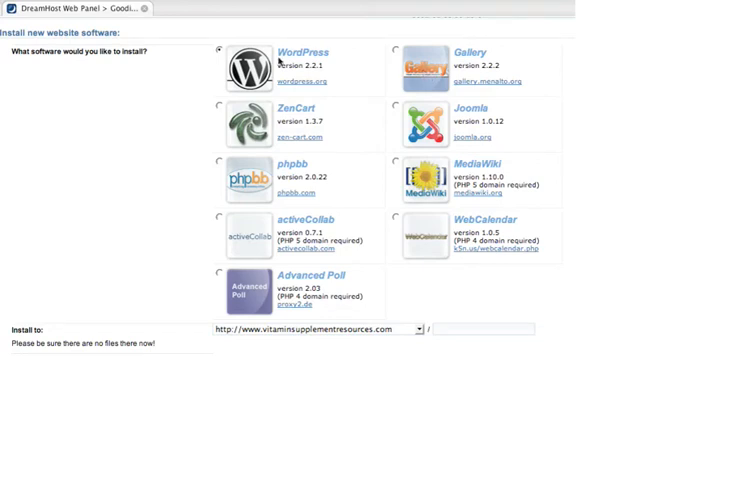
pyautogui.moveTo(316, 78)
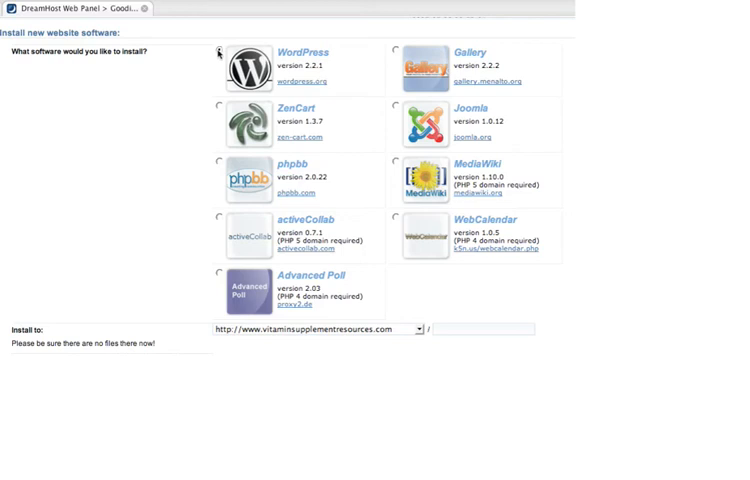
pyautogui.click(217, 52)
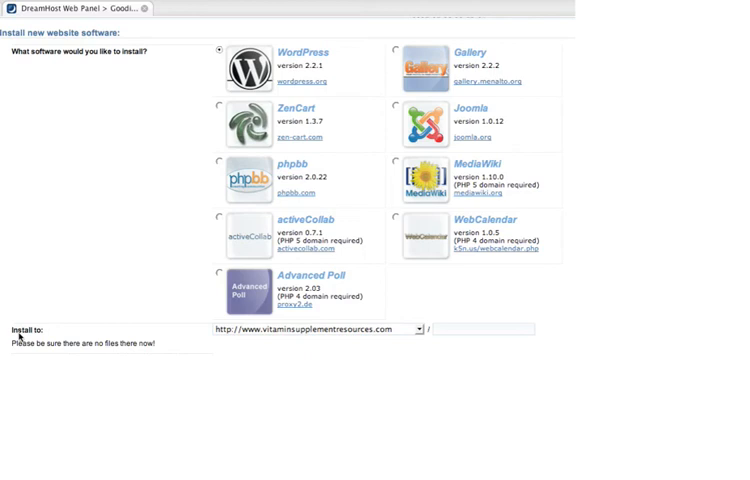
pyautogui.moveTo(390, 340)
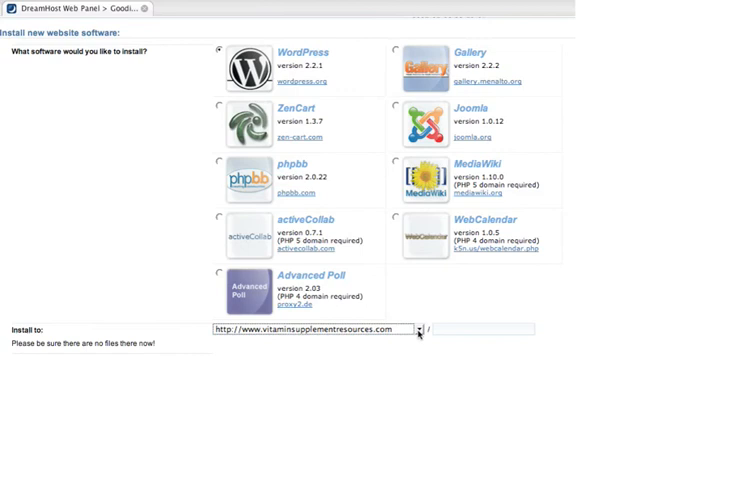
pyautogui.moveTo(298, 339)
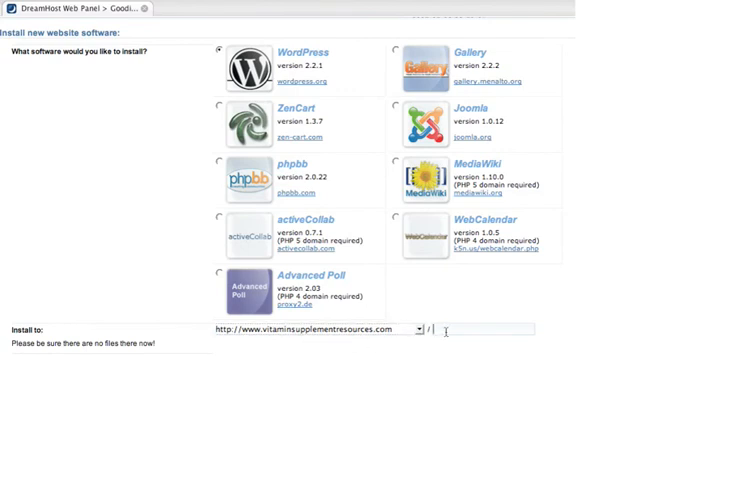
pyautogui.write('blog')
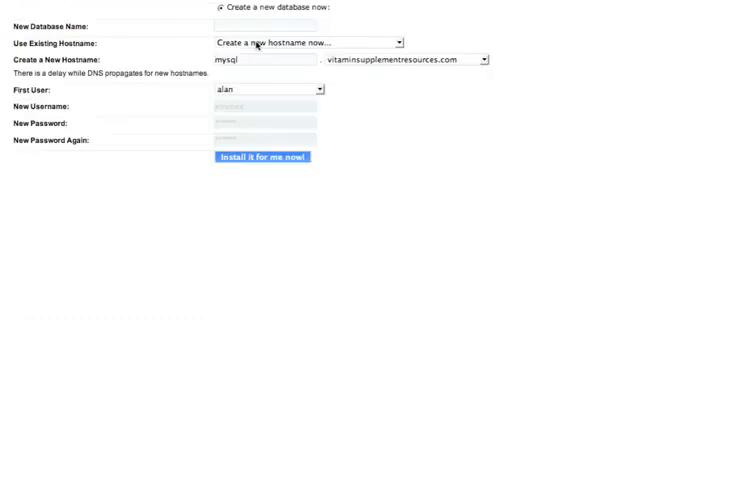
# Create a new database hostname, name the database 'vitamin', and start the WordPress install
pyautogui.click(265, 26)
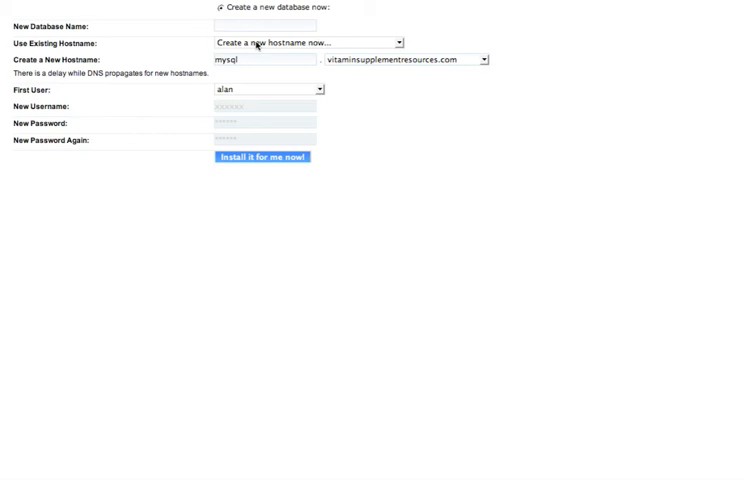
pyautogui.click(265, 26)
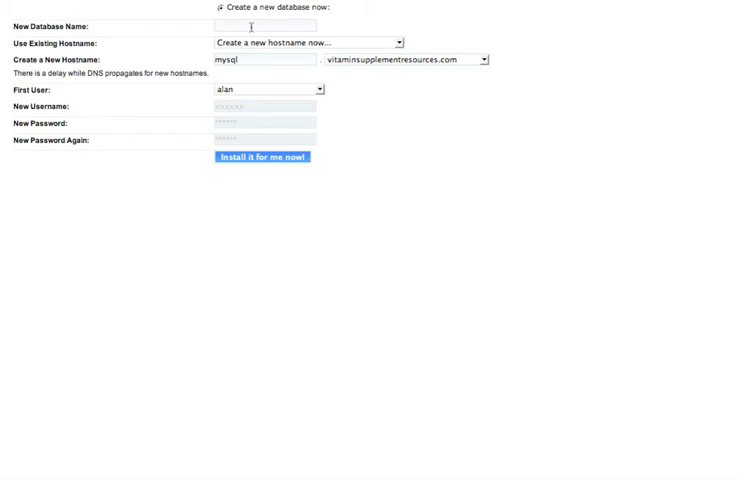
pyautogui.write('v')
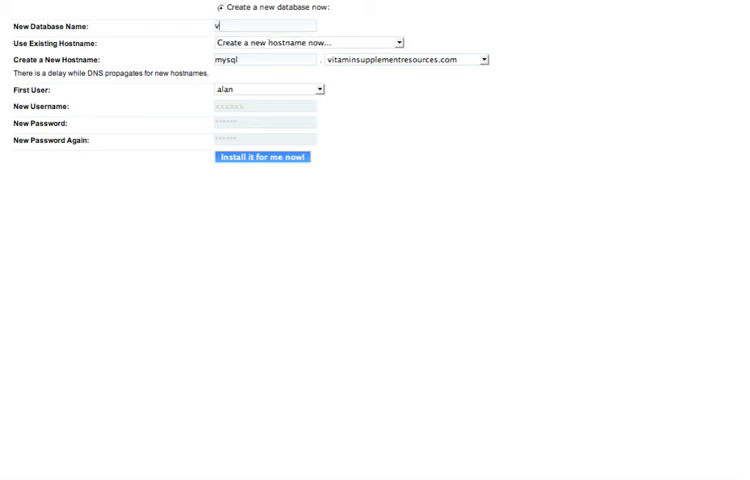
pyautogui.write('itamin')
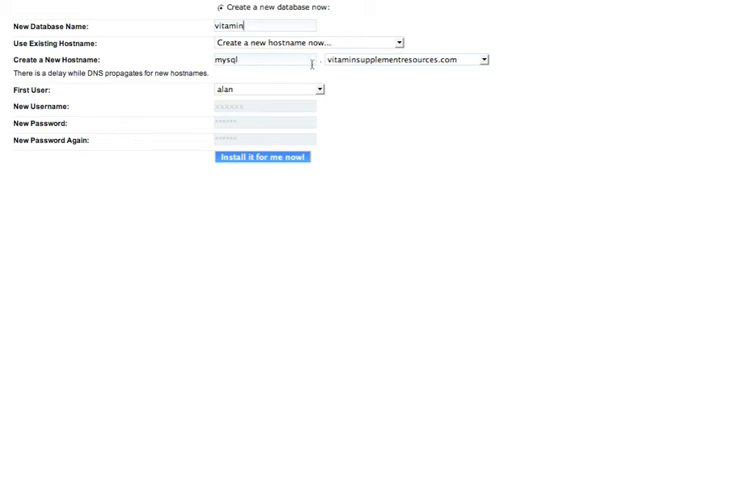
pyautogui.moveTo(410, 66)
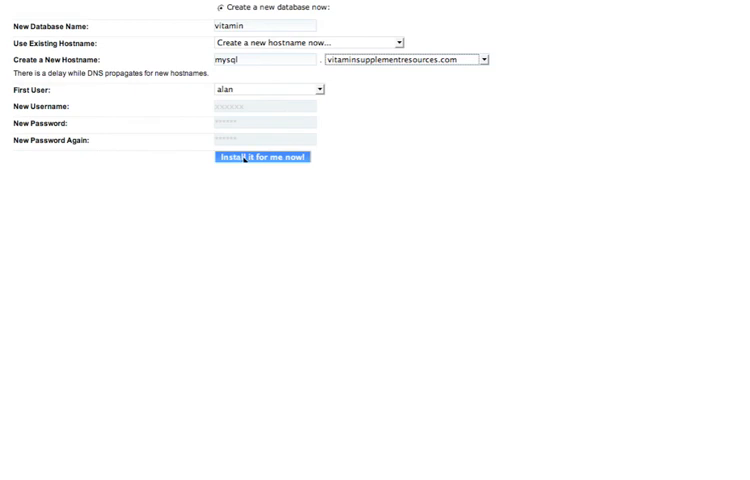
pyautogui.click(263, 156)
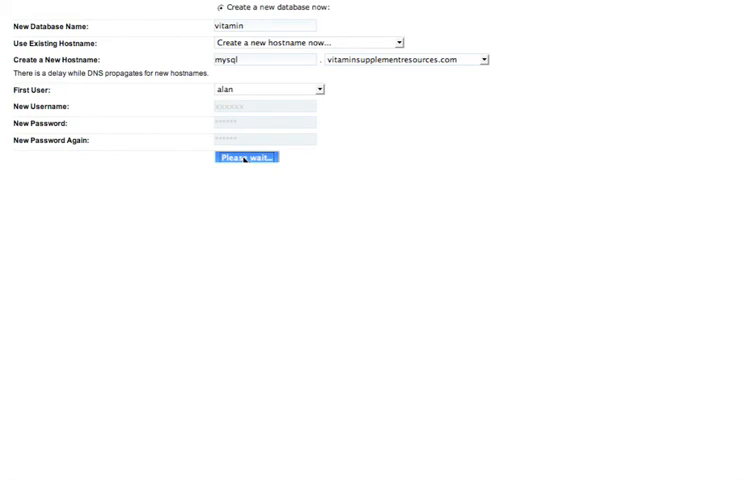
pyautogui.click(246, 157)
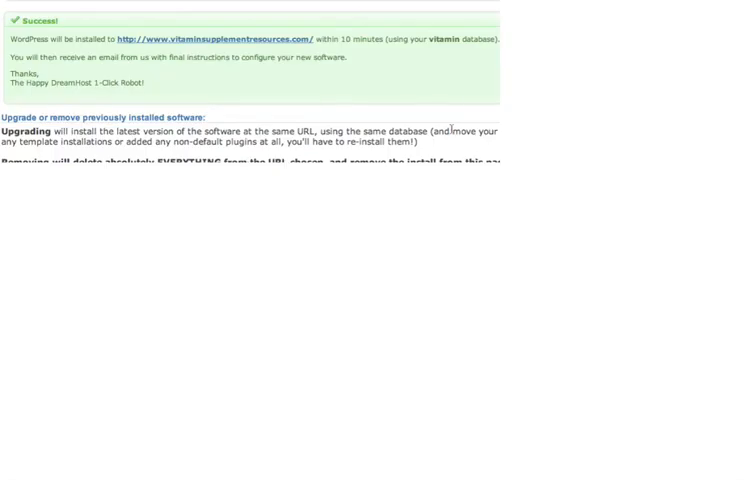
pyautogui.moveTo(175, 68)
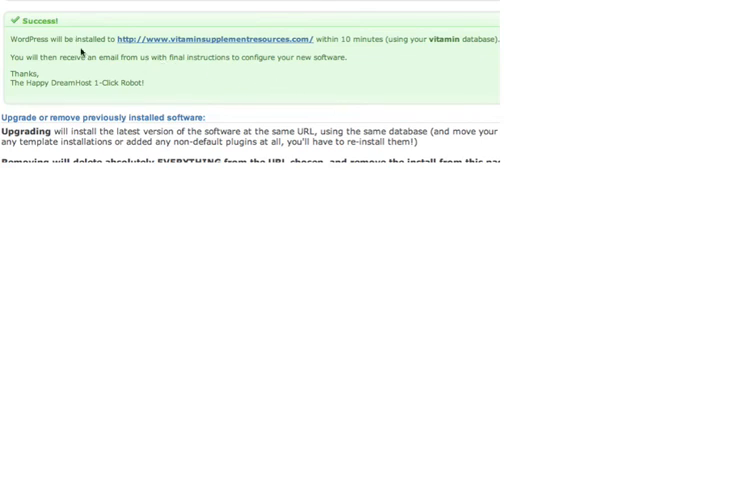
pyautogui.moveTo(118, 47)
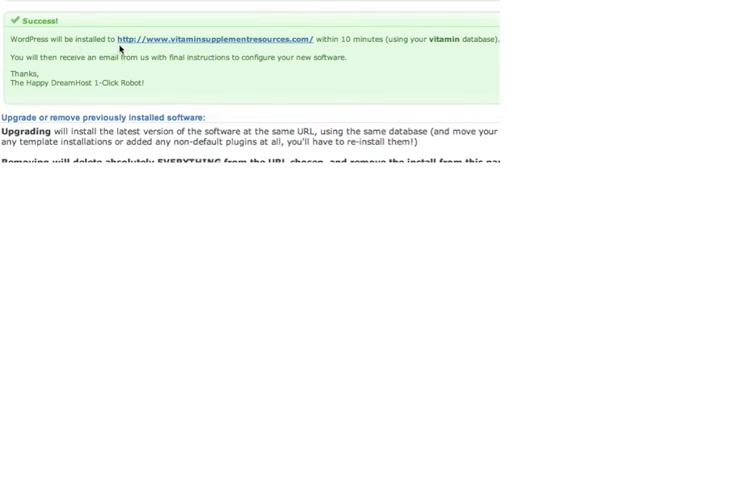
pyautogui.moveTo(303, 52)
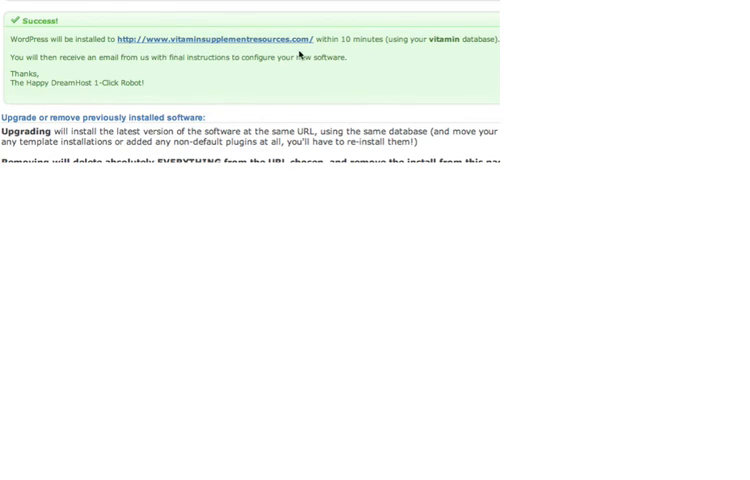
pyautogui.moveTo(445, 40)
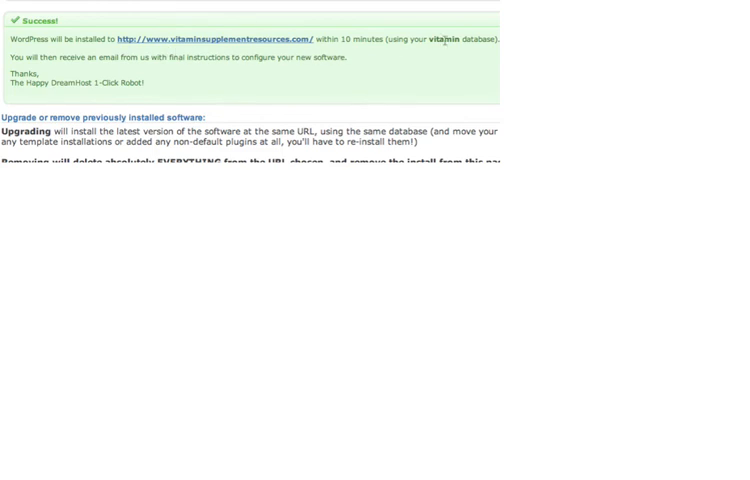
pyautogui.moveTo(472, 61)
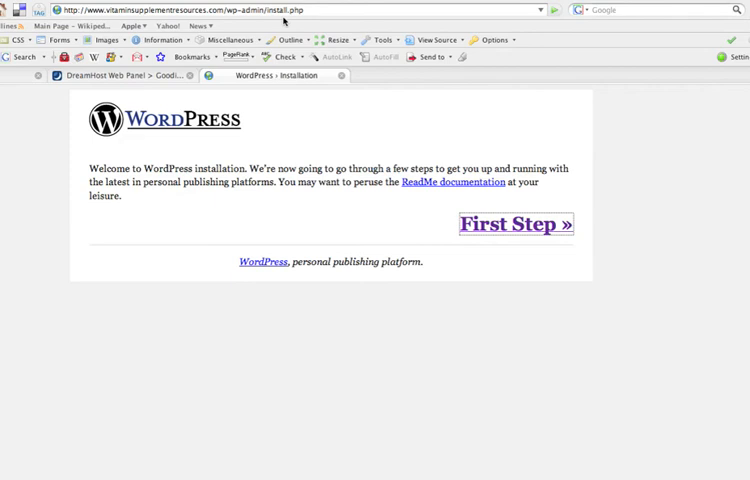
pyautogui.moveTo(248, 131)
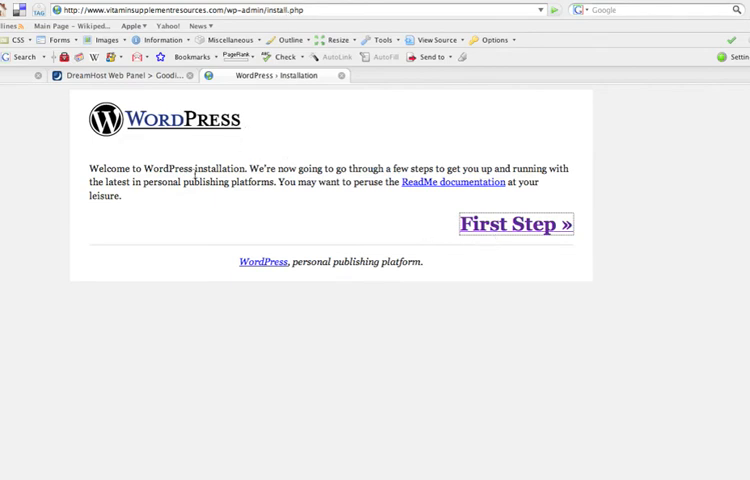
# Proceed from the installer welcome screen to the First Step
pyautogui.click(515, 223)
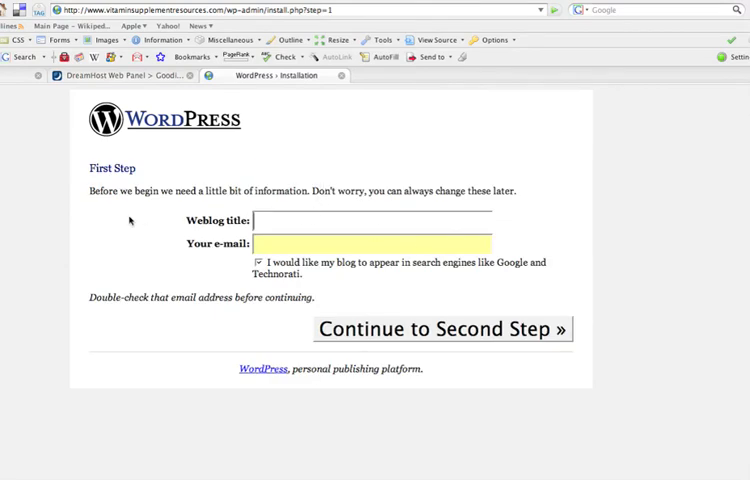
# Enter 'Vitamins' as the weblog title
pyautogui.write('Vi')
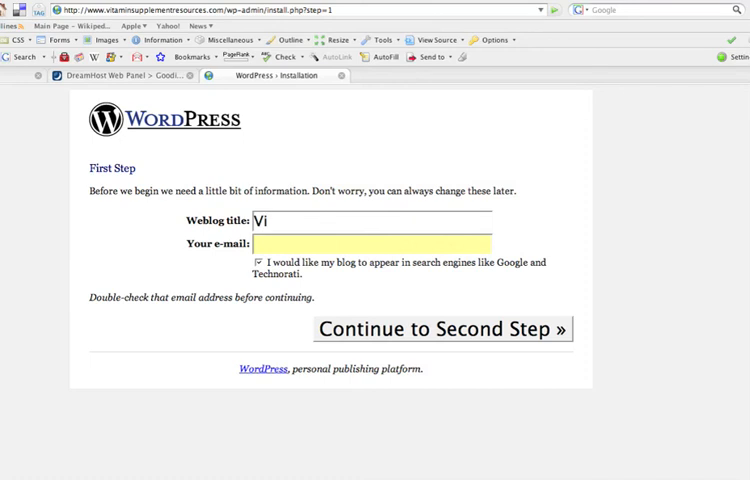
pyautogui.write('ta')
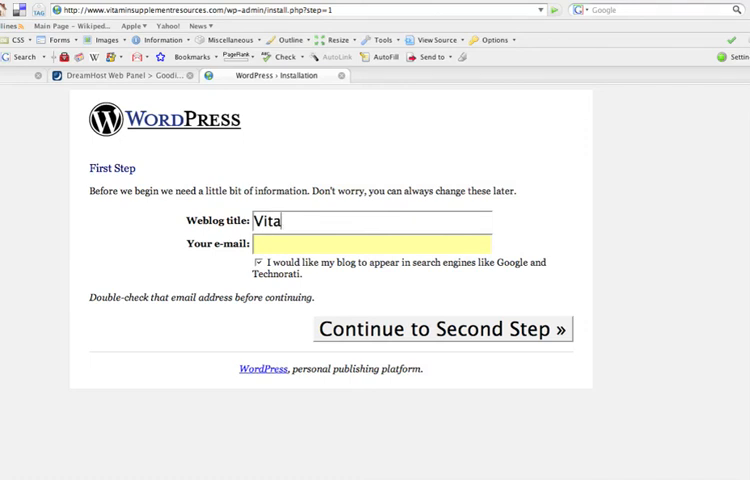
pyautogui.write('mi')
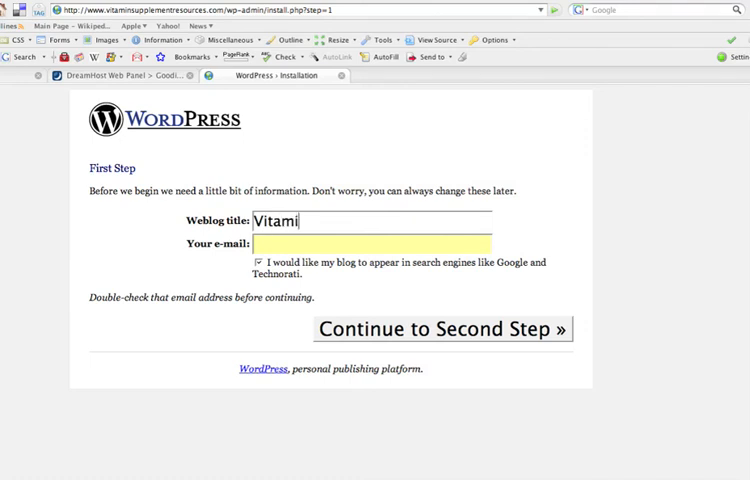
pyautogui.write('n')
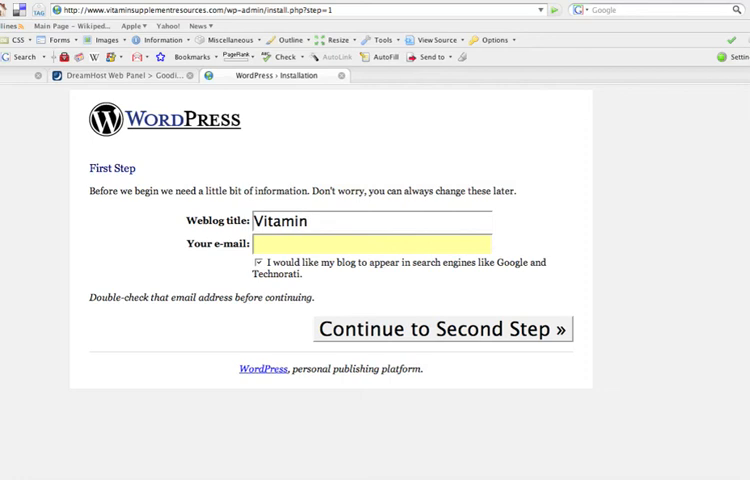
pyautogui.write('s')
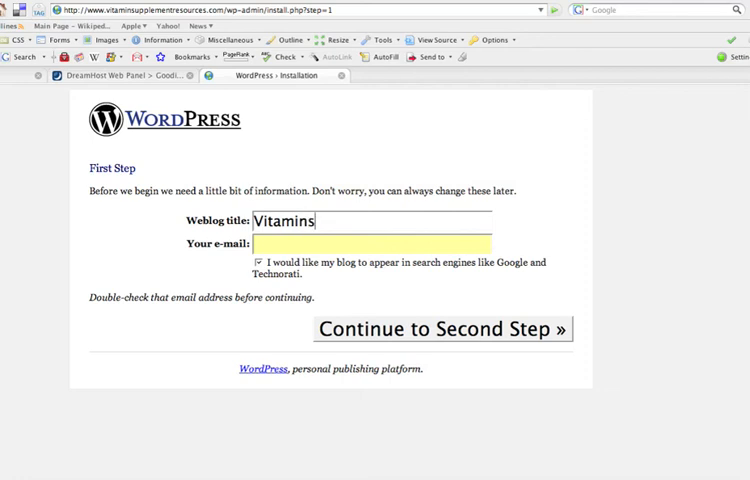
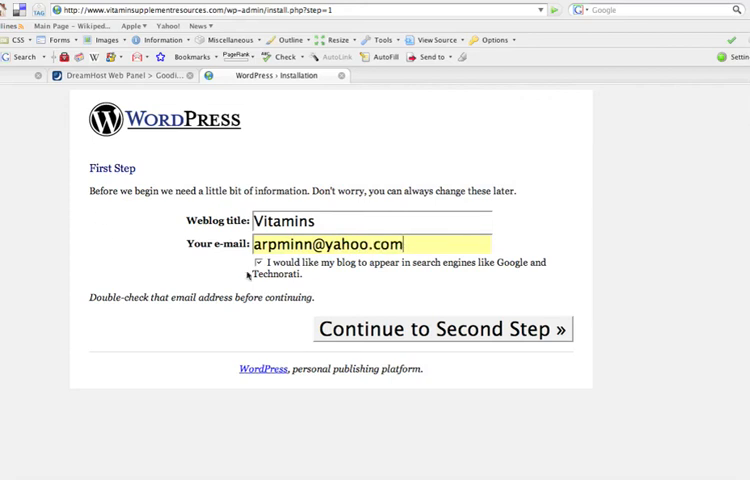
pyautogui.moveTo(410, 273)
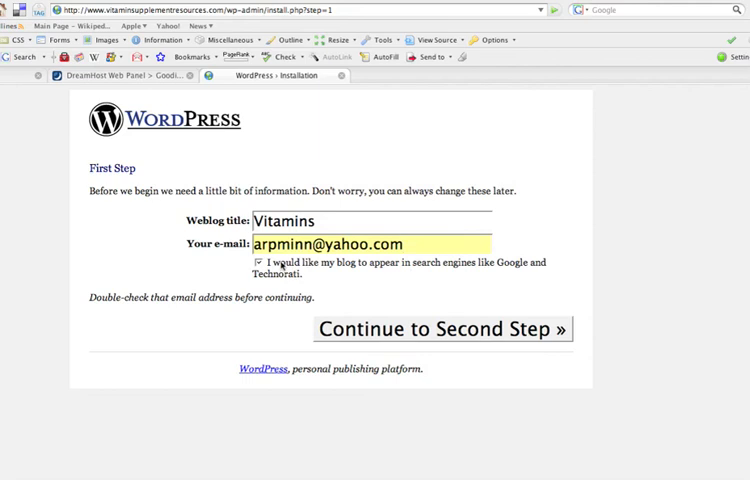
pyautogui.moveTo(280, 265)
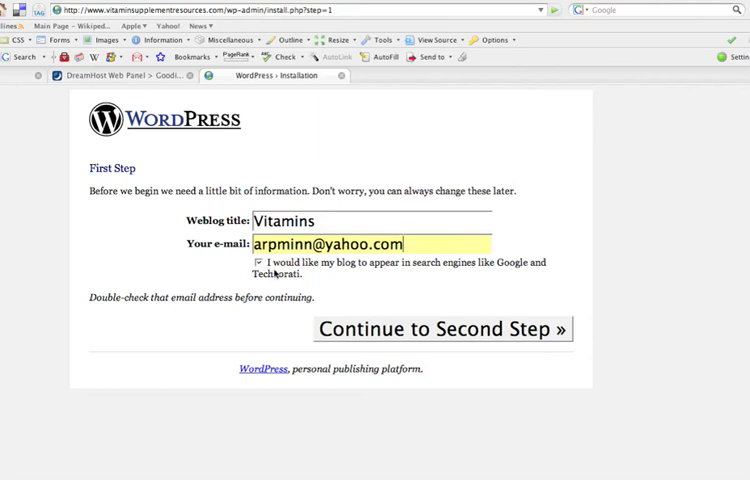
pyautogui.moveTo(357, 278)
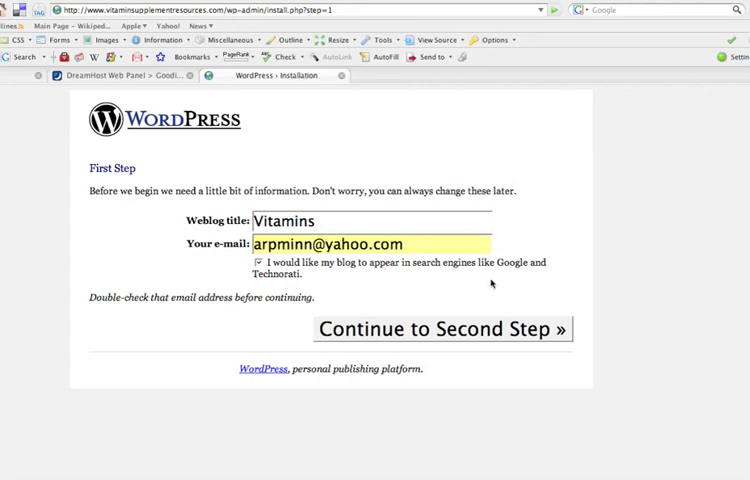
pyautogui.moveTo(470, 301)
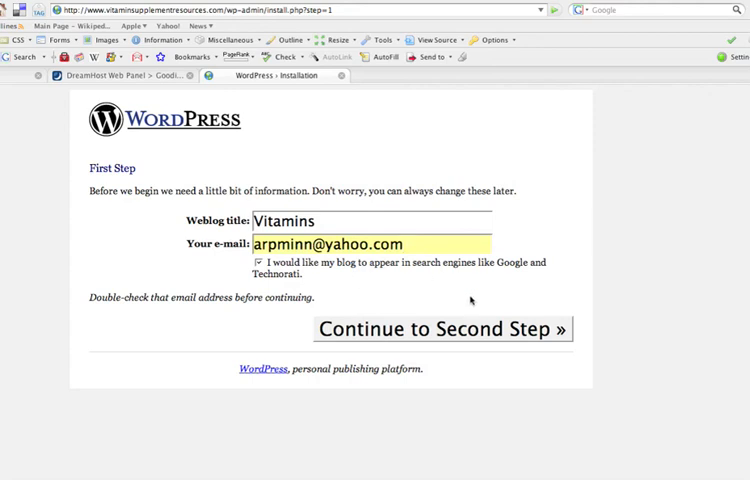
pyautogui.moveTo(462, 337)
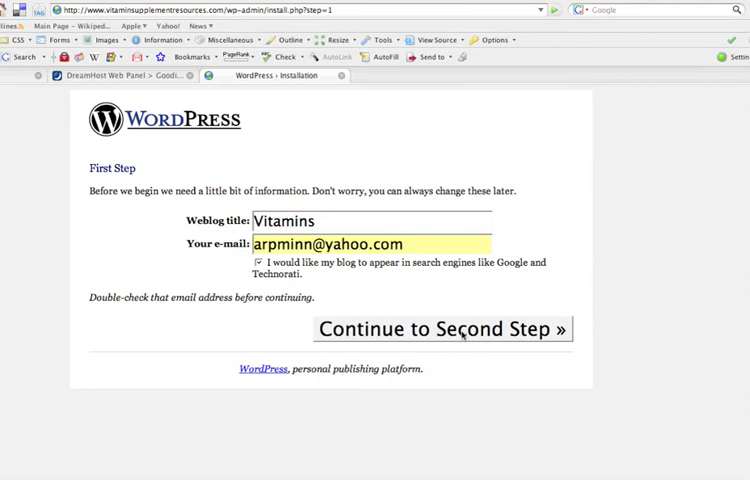
pyautogui.click(441, 328)
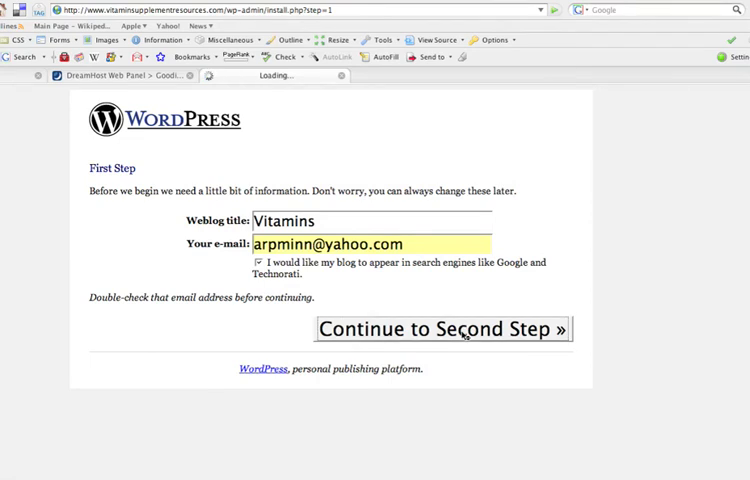
# Continue to the second step, then follow the admin login link
pyautogui.click(440, 329)
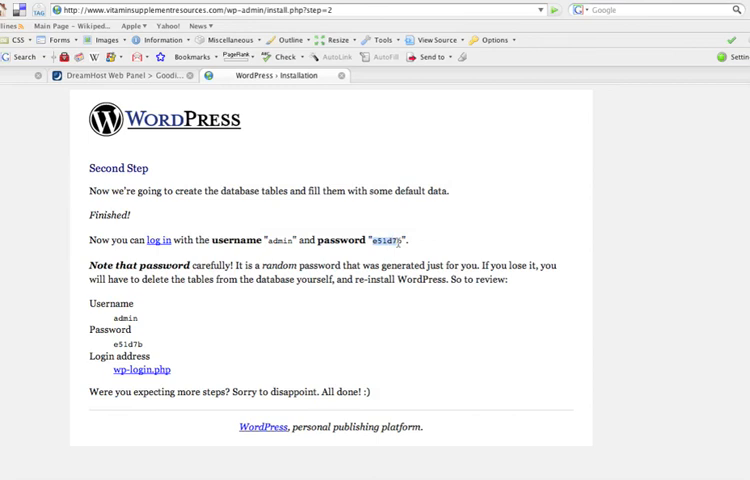
pyautogui.moveTo(266, 376)
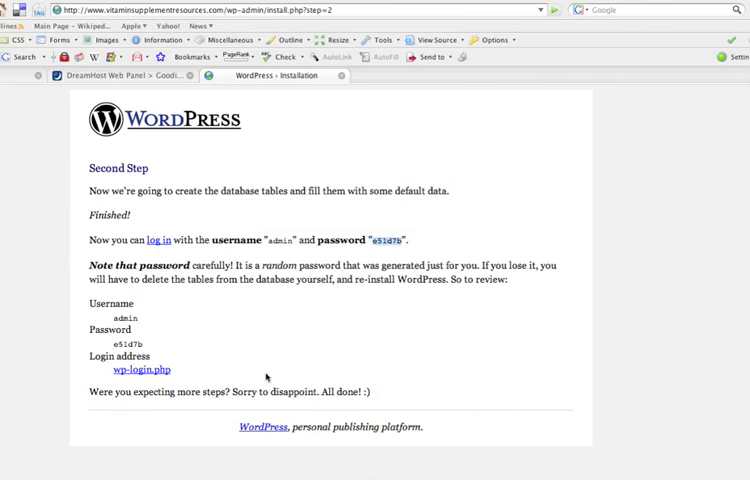
pyautogui.click(141, 369)
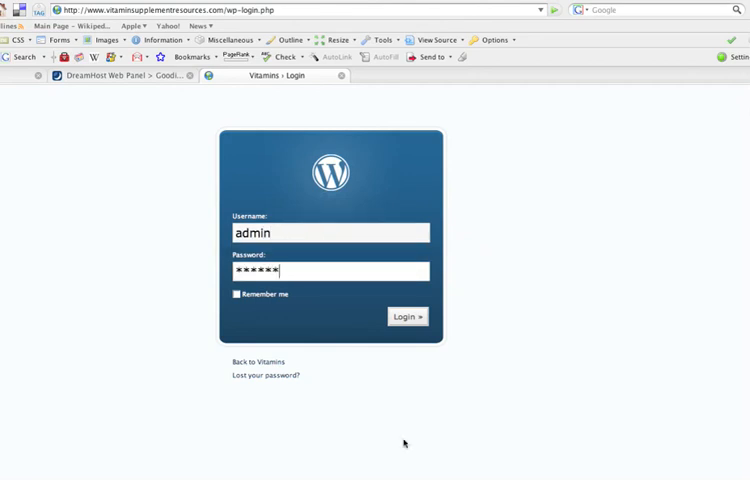
# Log in as admin, declining Firefox's offer to save the password
pyautogui.click(407, 316)
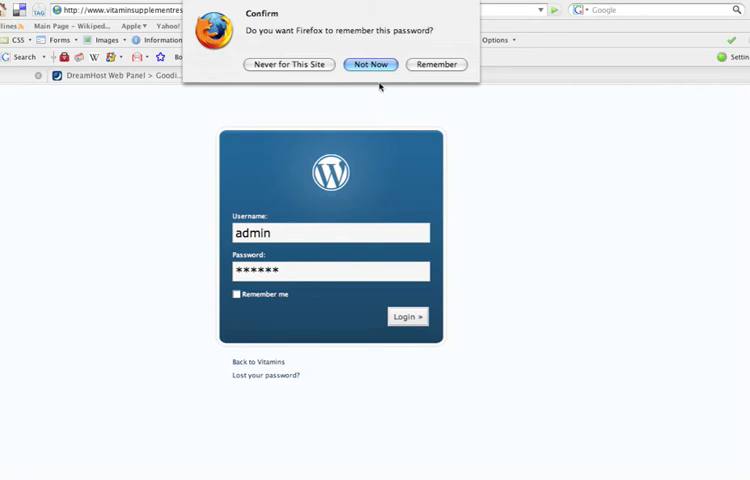
pyautogui.click(370, 64)
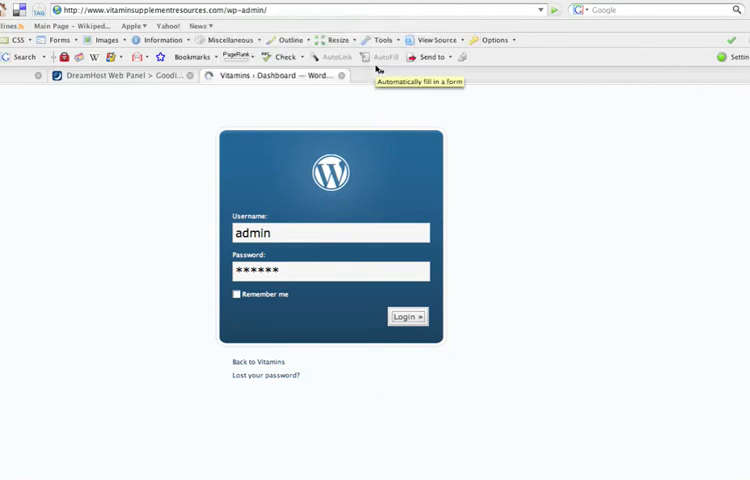
pyautogui.click(405, 316)
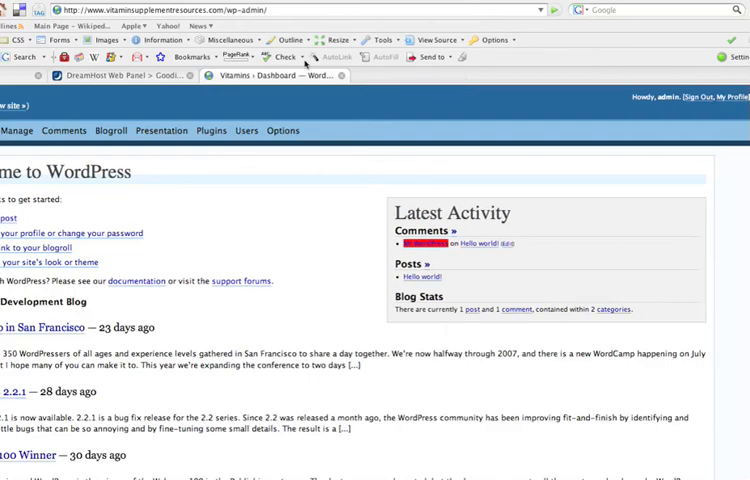
pyautogui.moveTo(372, 163)
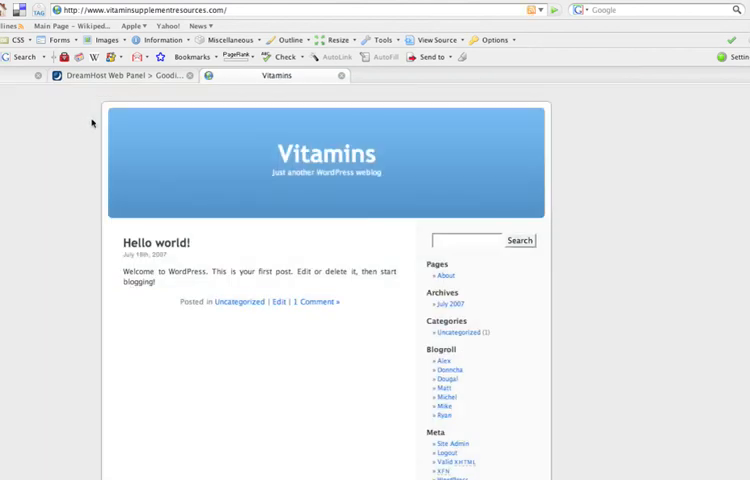
pyautogui.moveTo(263, 154)
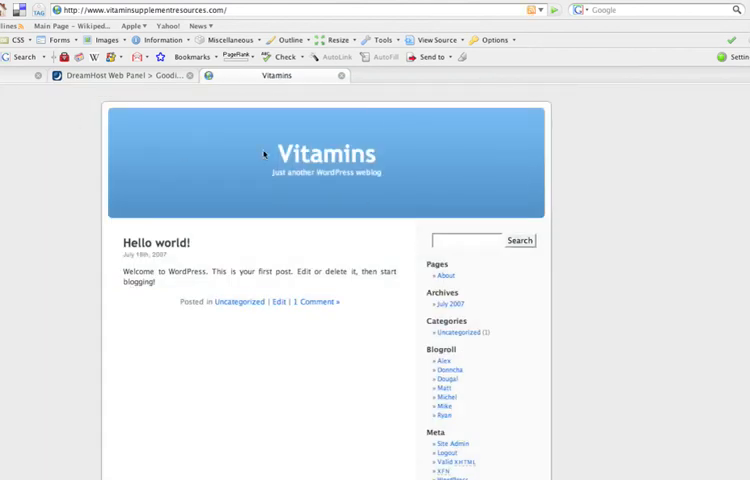
pyautogui.moveTo(303, 191)
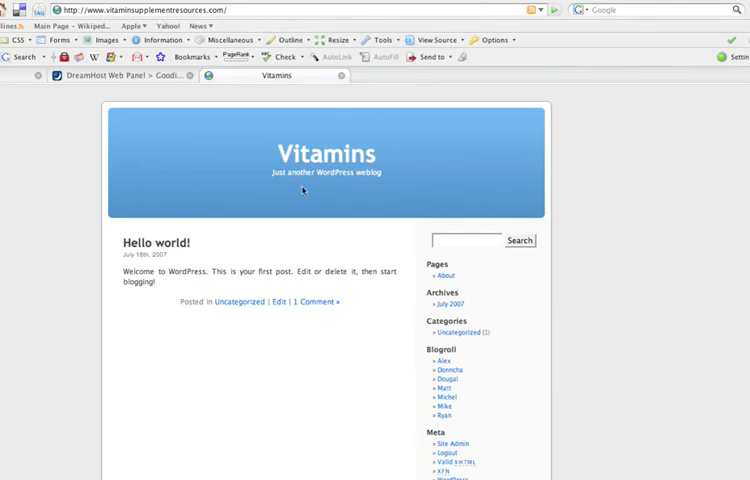
pyautogui.moveTo(210, 180)
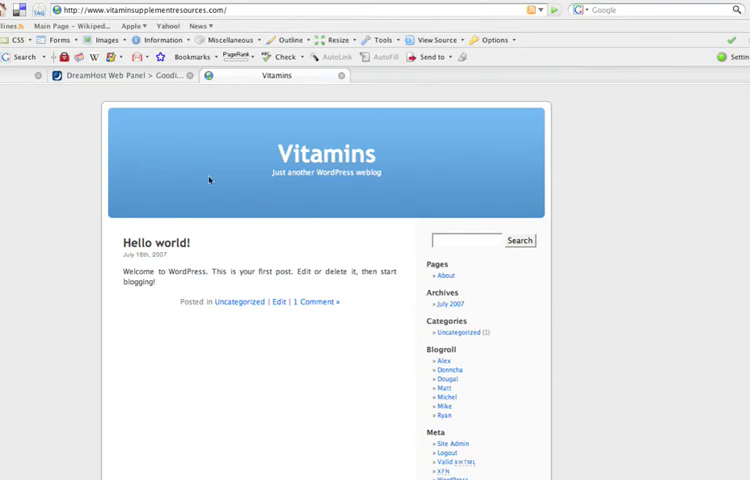
pyautogui.moveTo(253, 257)
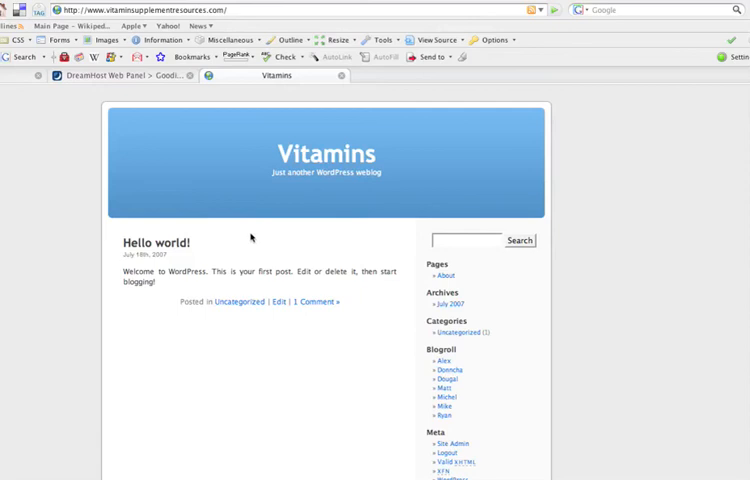
pyautogui.moveTo(293, 212)
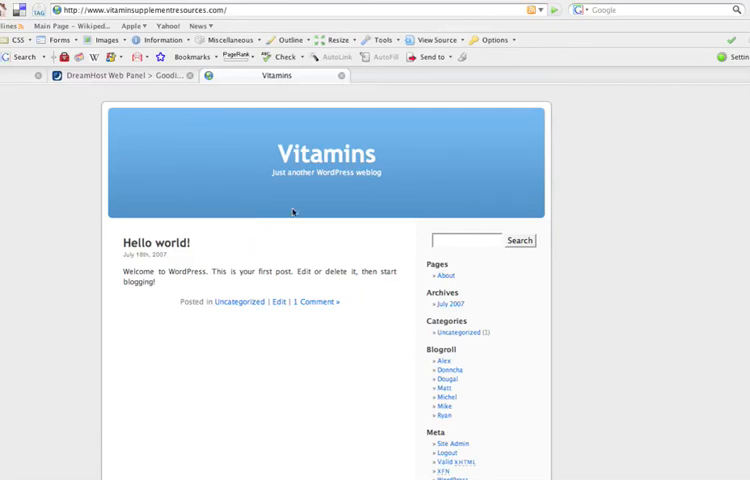